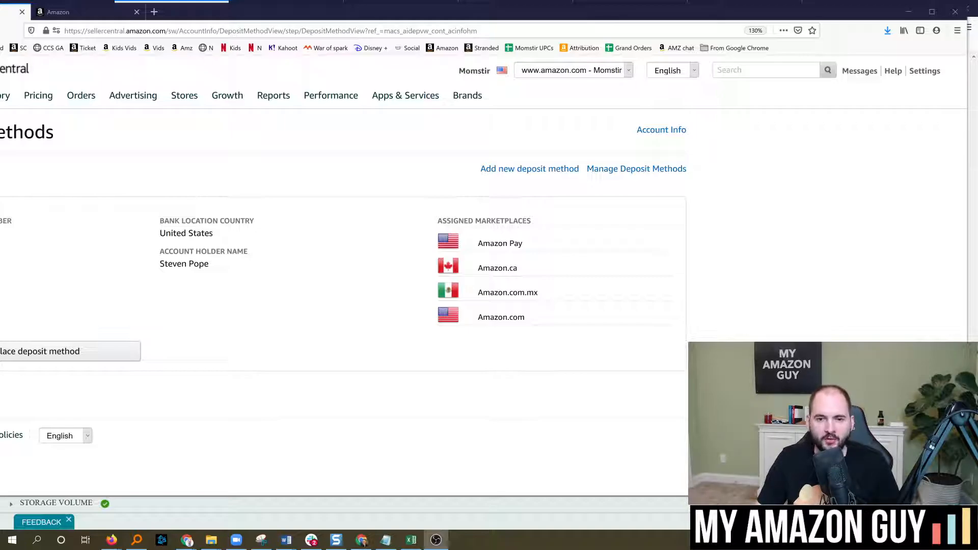
- Go to the Account Info page from the Deposit Methods overview
left_click(661, 129)
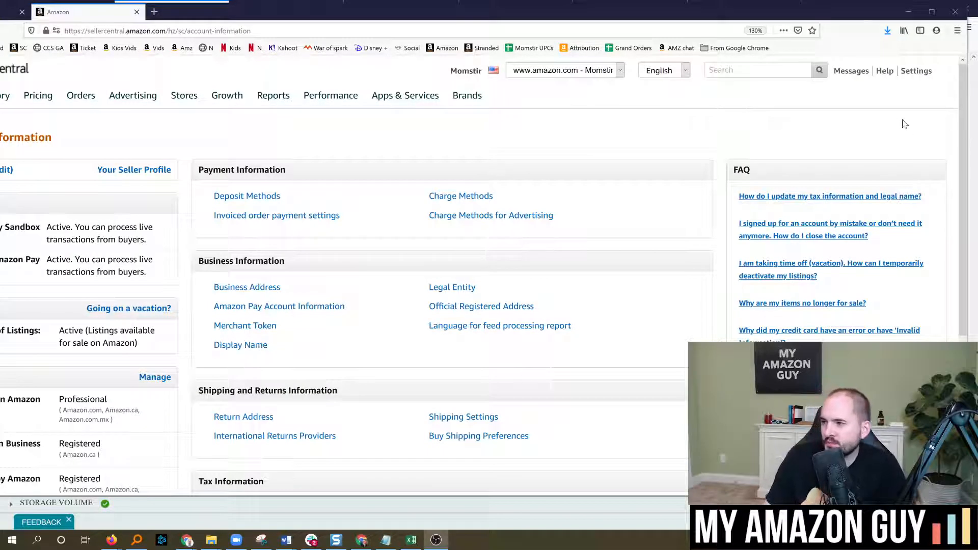
- Return to the Deposit Methods page via the Settings menu's Payment Information section
left_click(915, 70)
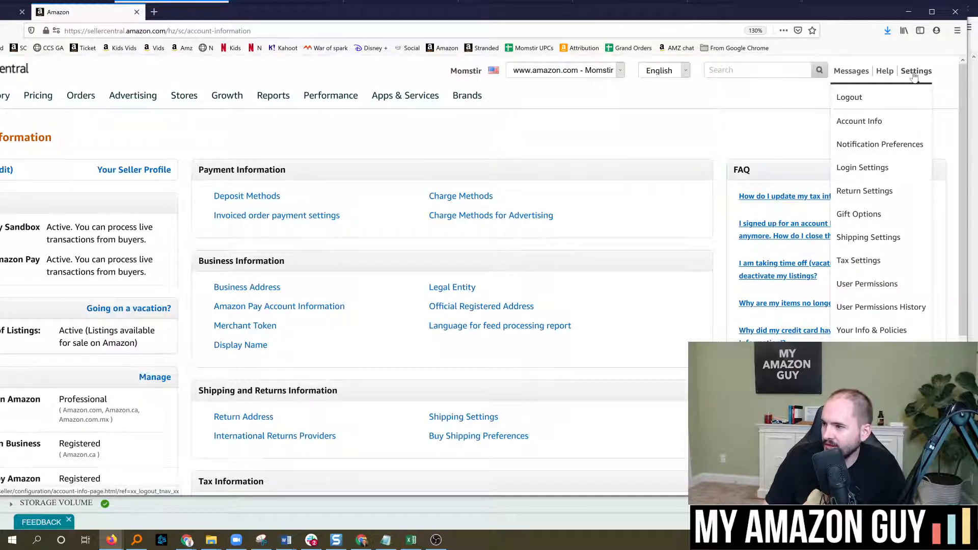
mouse_move(869, 121)
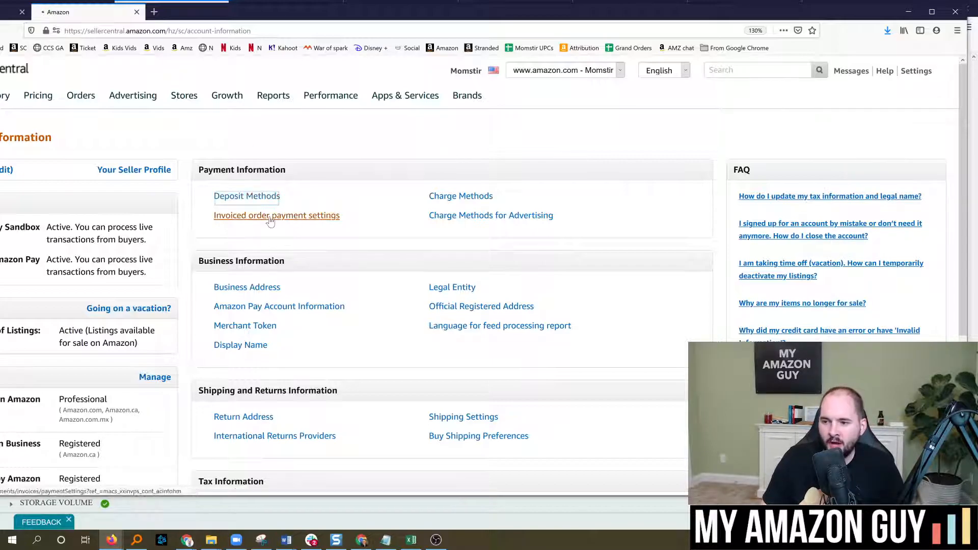
left_click(246, 195)
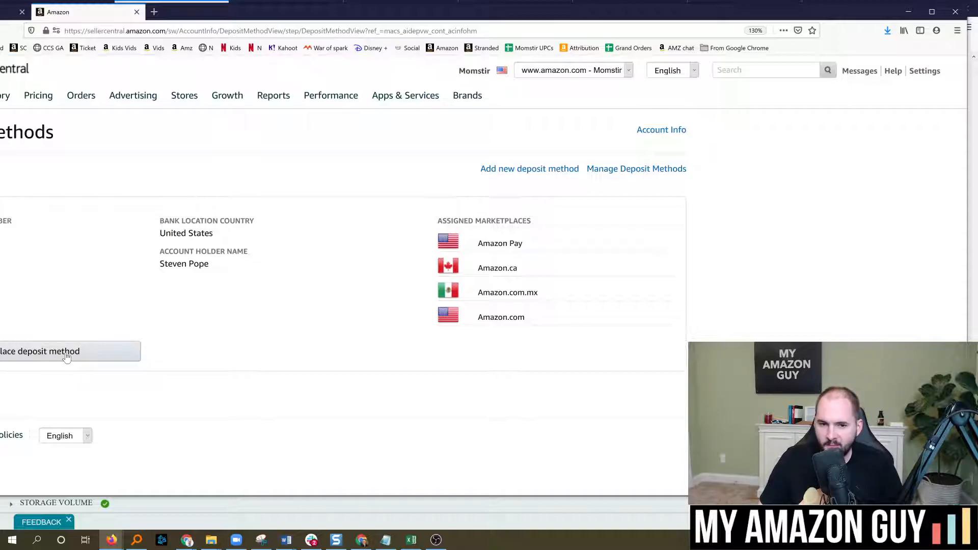
- Start Replace deposit method and select the Amazon.com marketplace
left_click(39, 351)
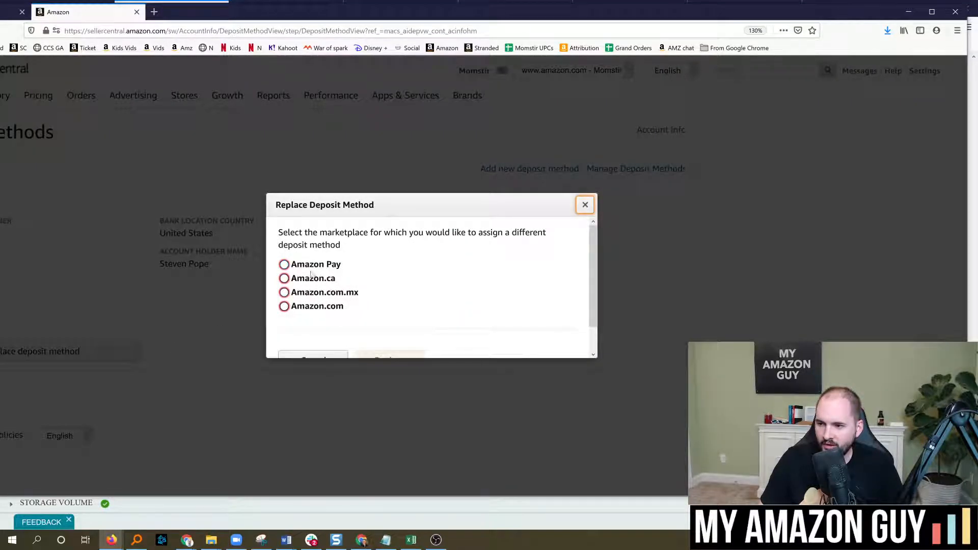
left_click(284, 306)
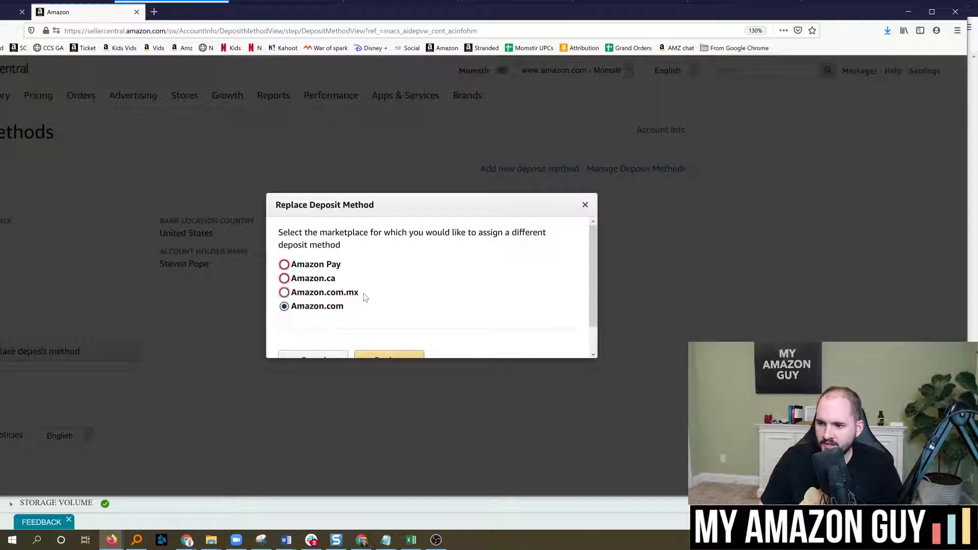
scroll("down", 3)
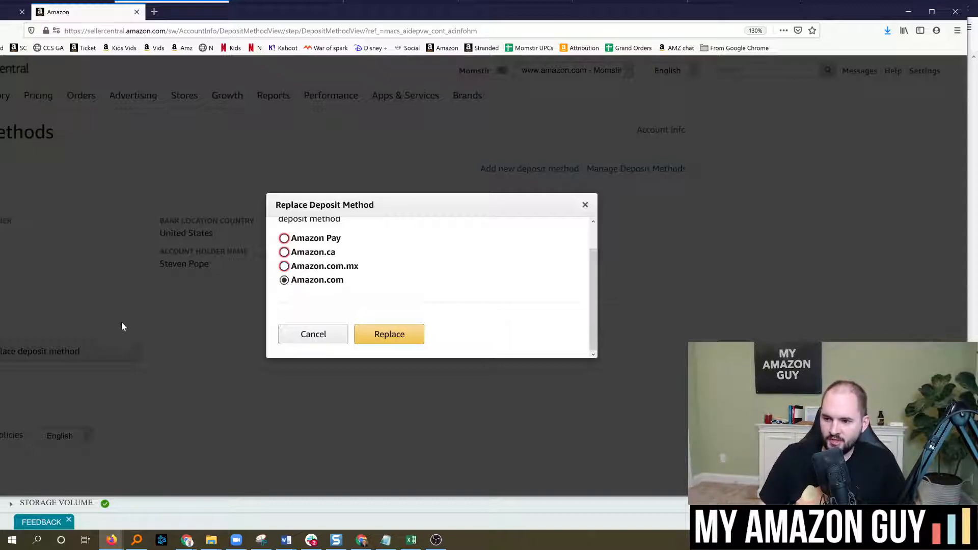
mouse_move(156, 317)
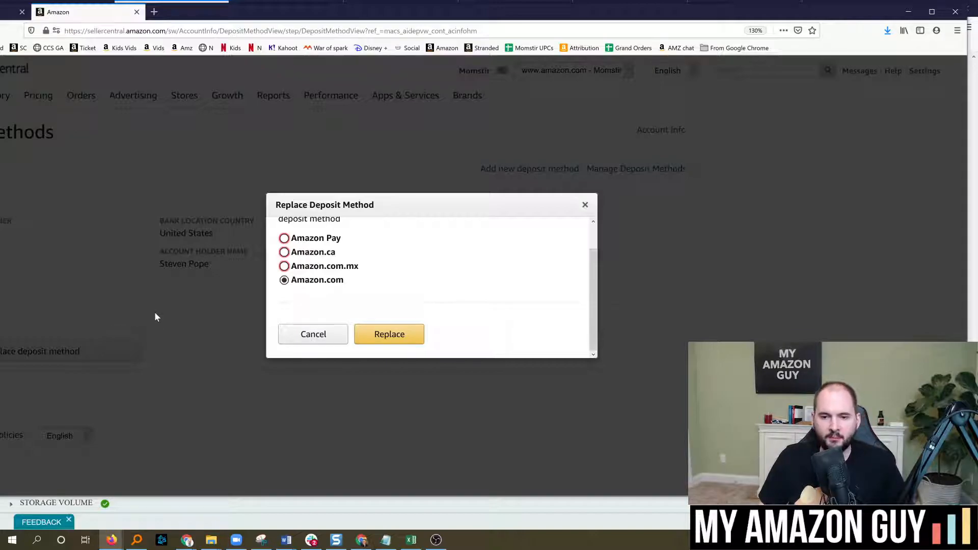
mouse_move(155, 321)
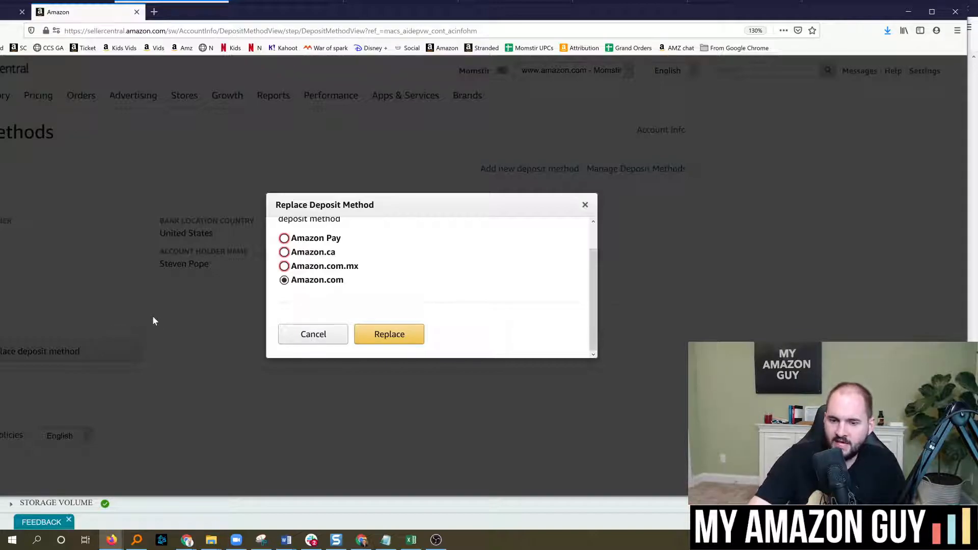